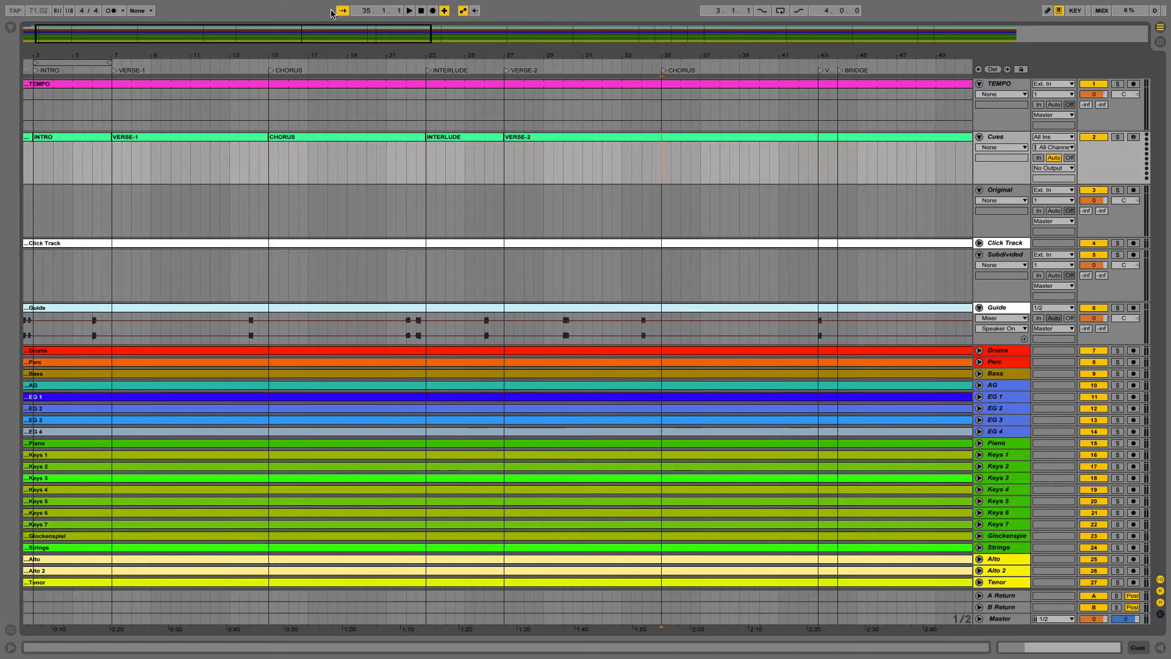
Select the long VERSE-2 Cues piece and place the split point at bar 35.
click(679, 140)
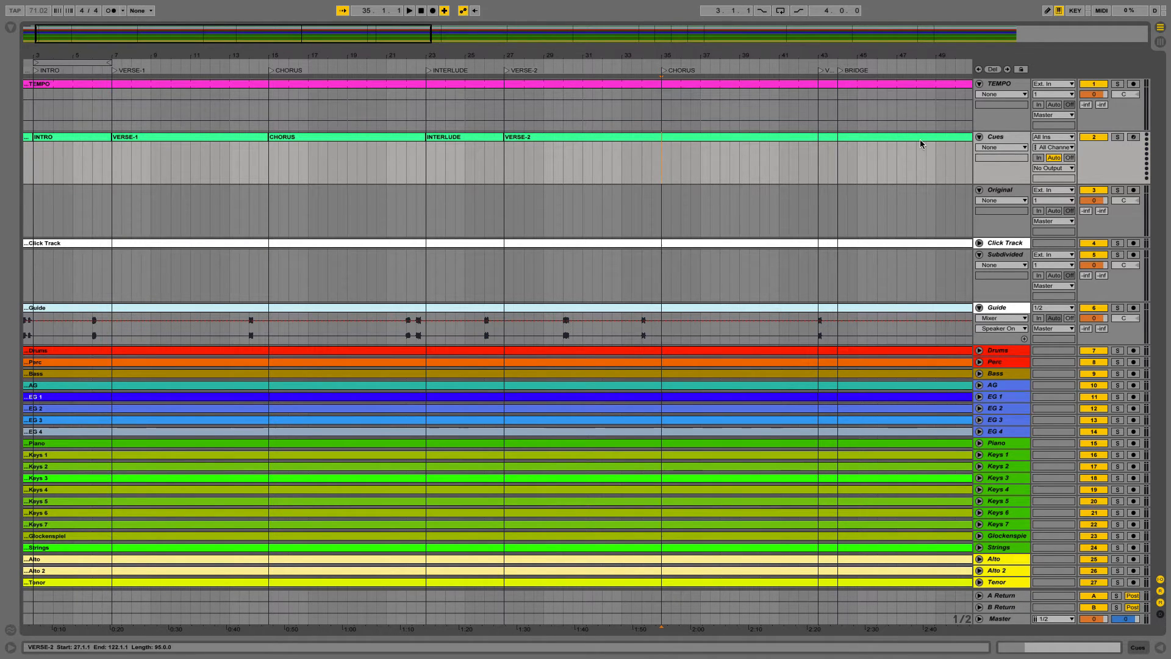
mouse_move(686, 145)
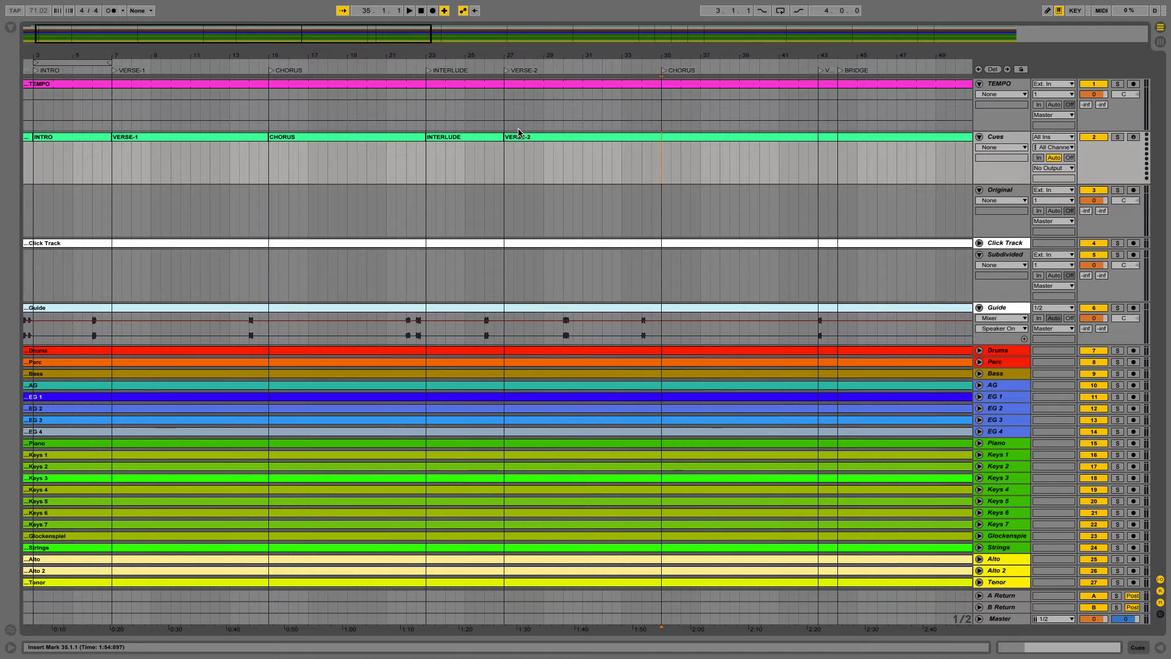
click(518, 137)
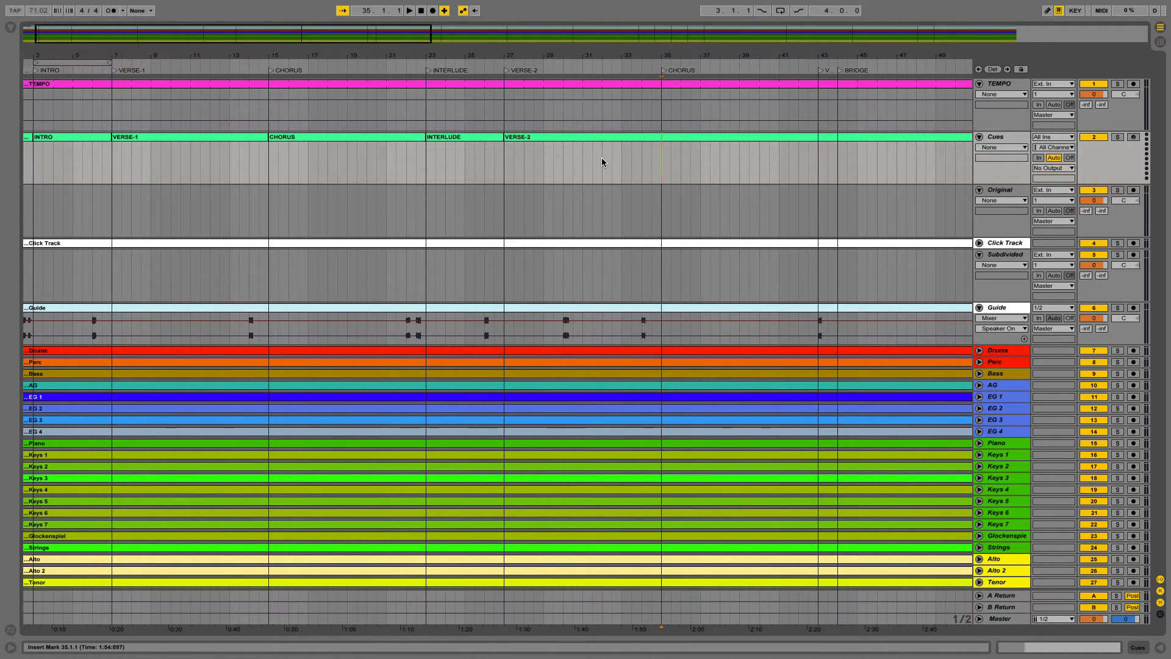
click(601, 136)
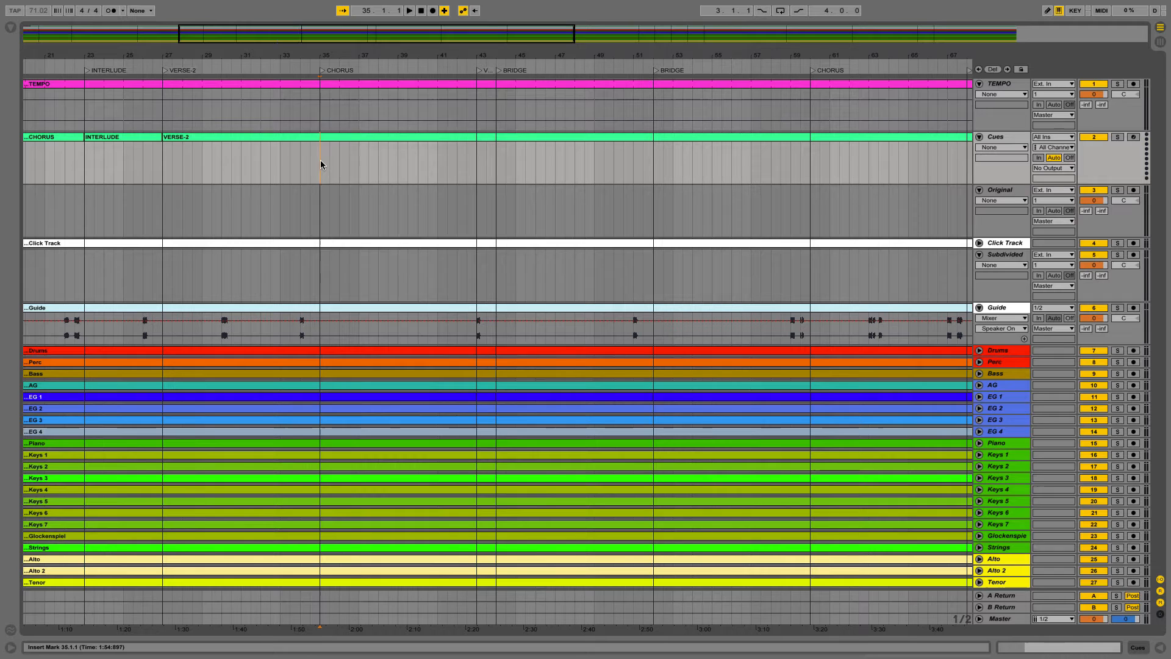
Split the Cues clip at bar 35 and select the new right-hand piece for naming CHORUS.
right_click(320, 164)
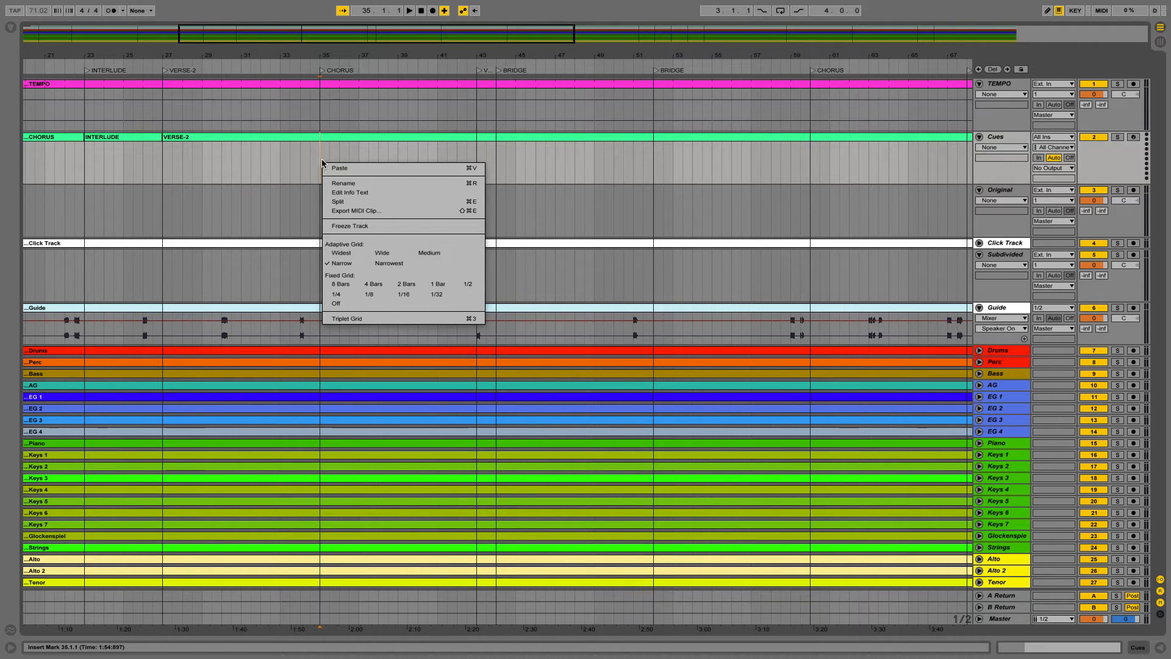
click(339, 167)
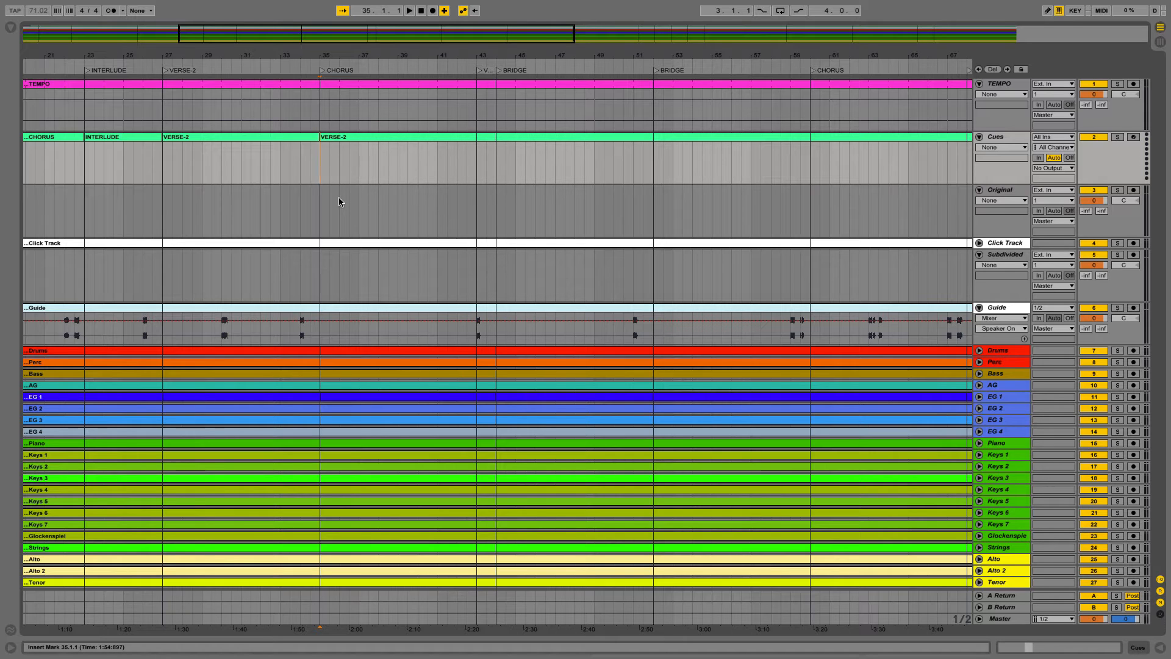
click(334, 136)
text(CHORUS)
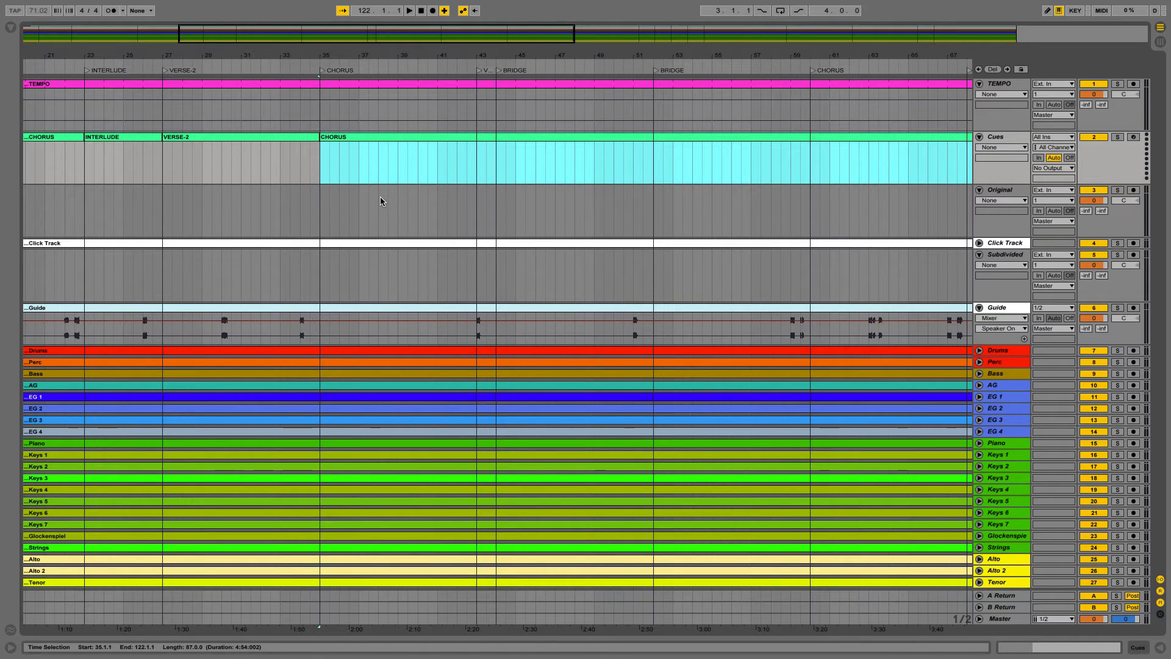
Set the split point at bar 43 on the VAMP locator and cut the Cues clip there.
click(333, 137)
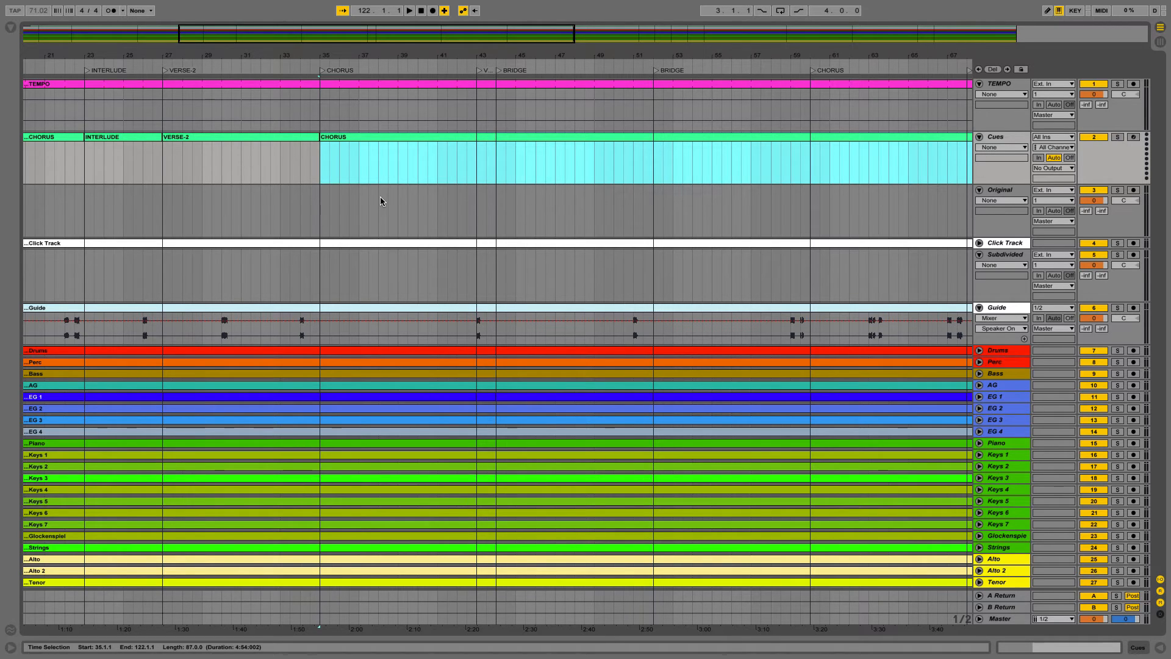
click(366, 157)
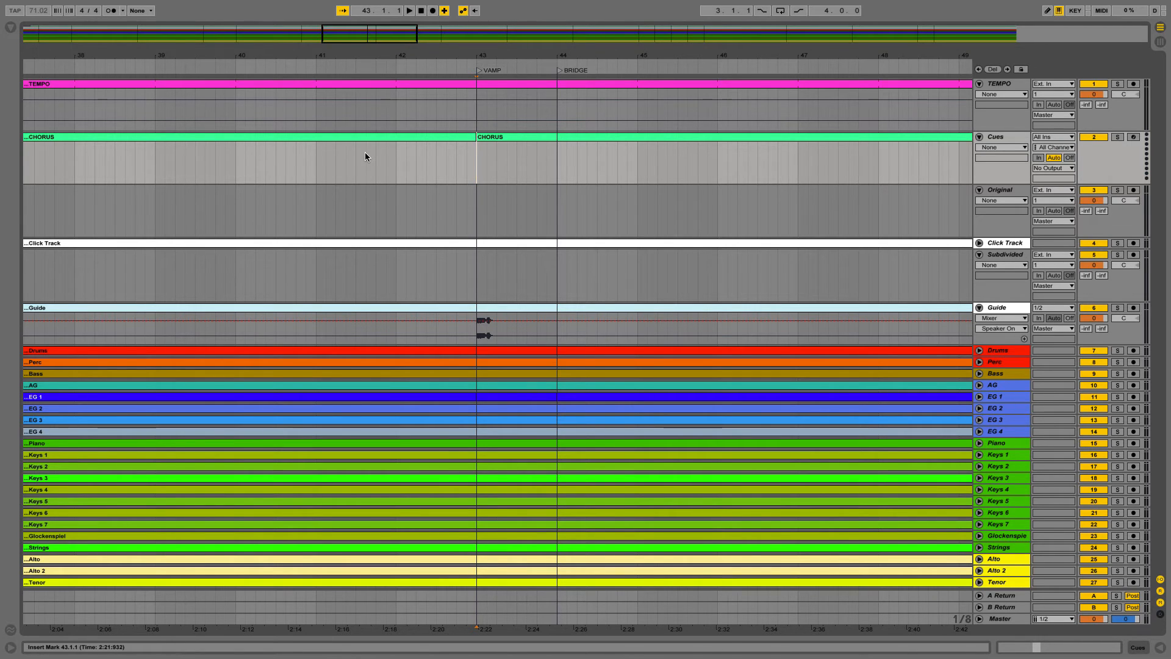
Select the Cues piece starting at bar 43 and open its name for editing.
scroll(left, 3)
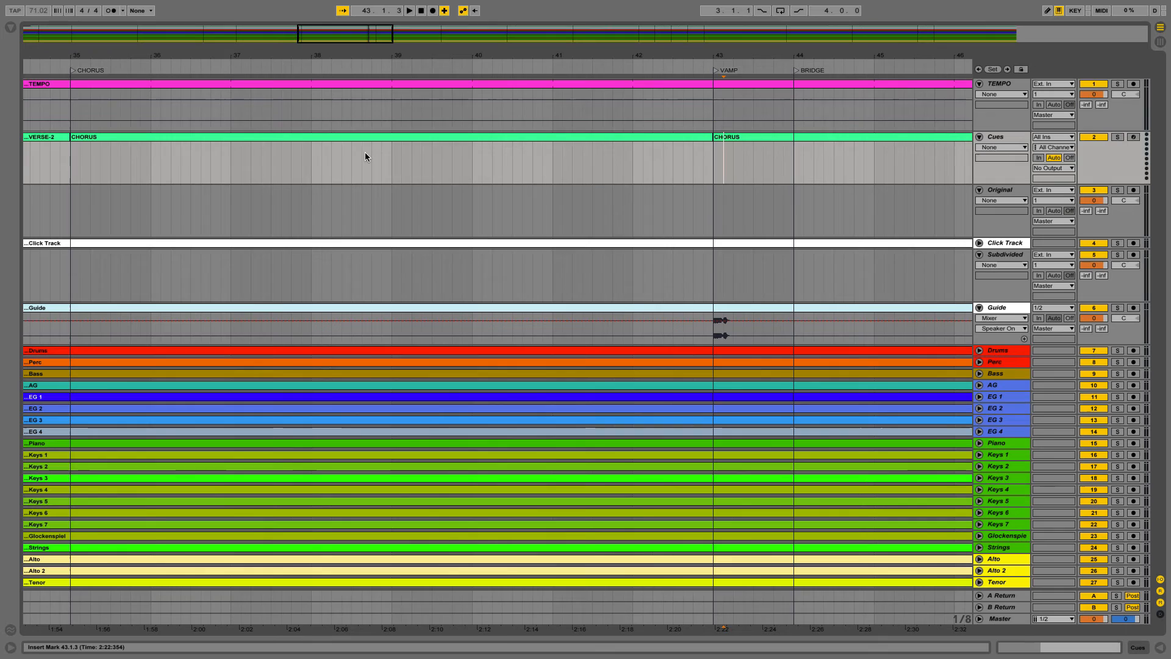
click(726, 136)
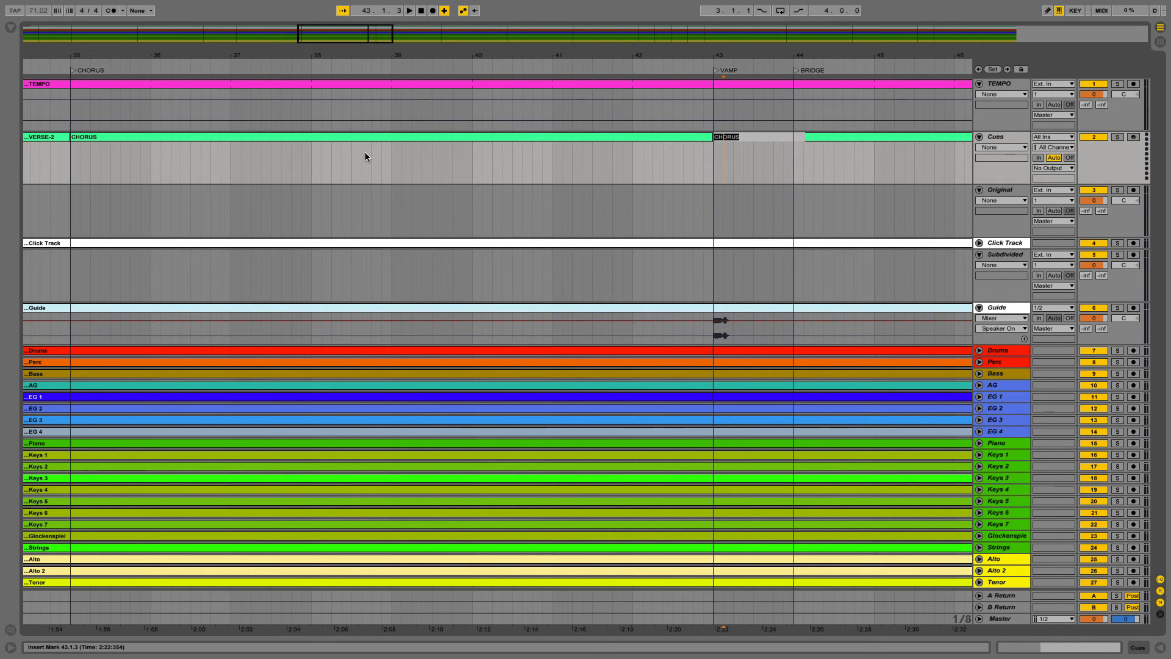